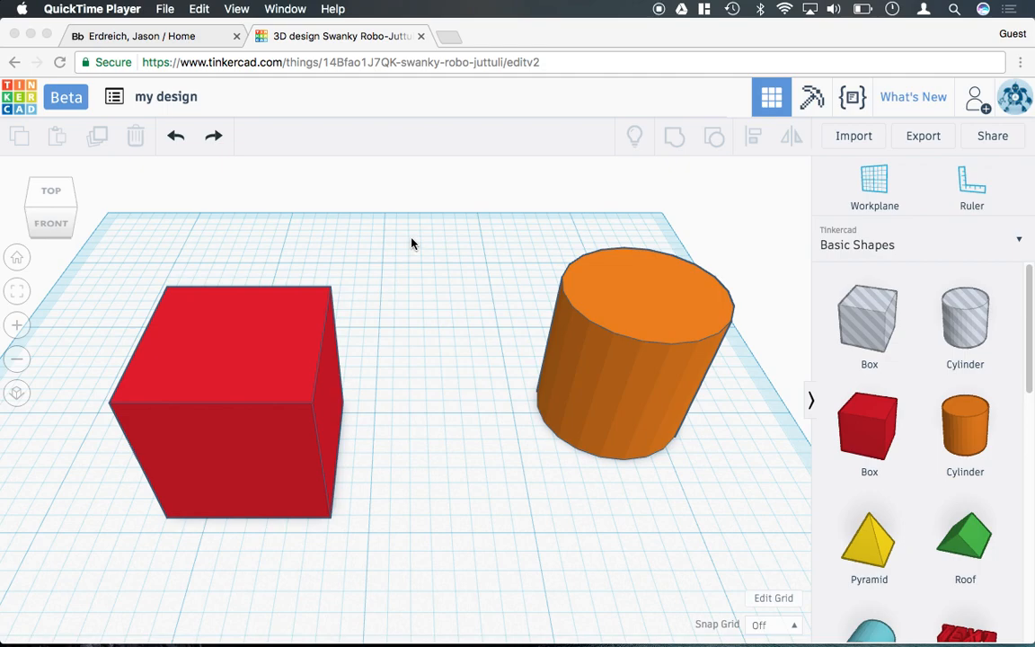
mouse_move(338, 244)
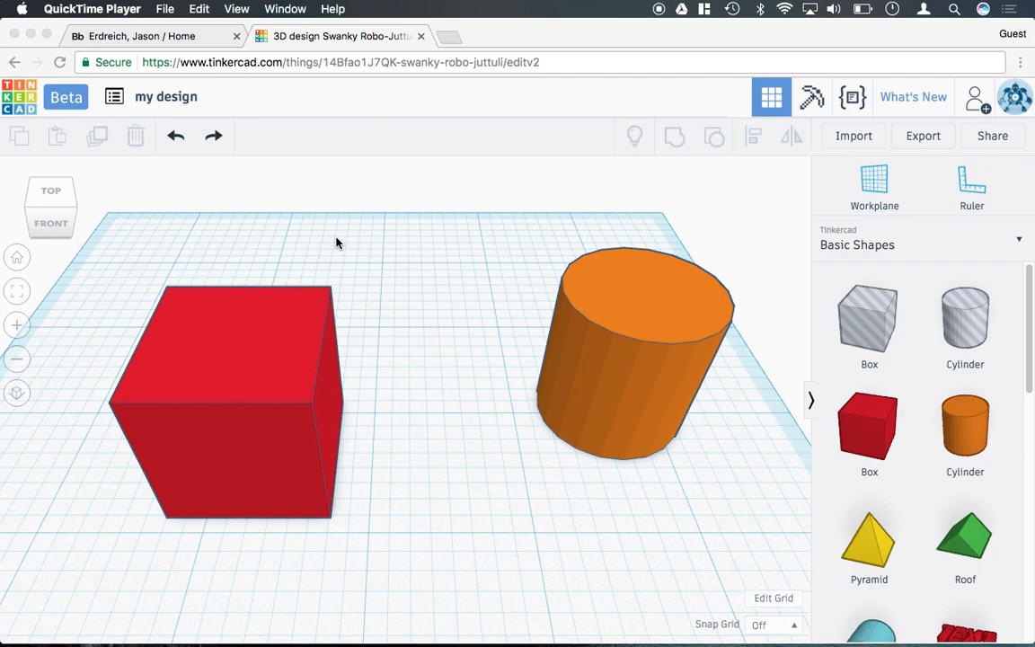
mouse_move(507, 255)
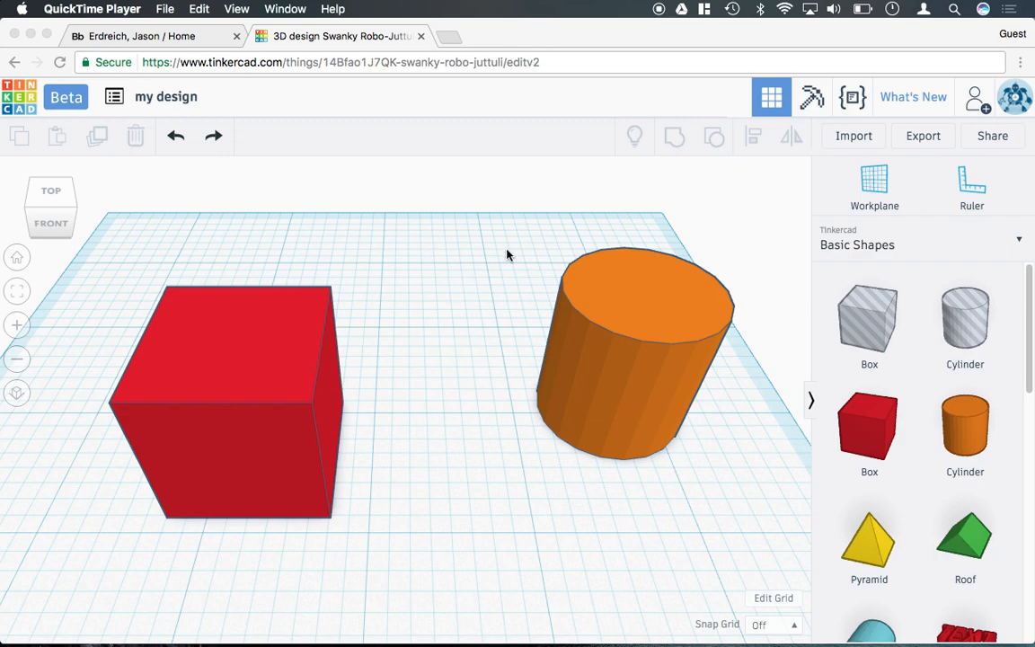
mouse_move(449, 227)
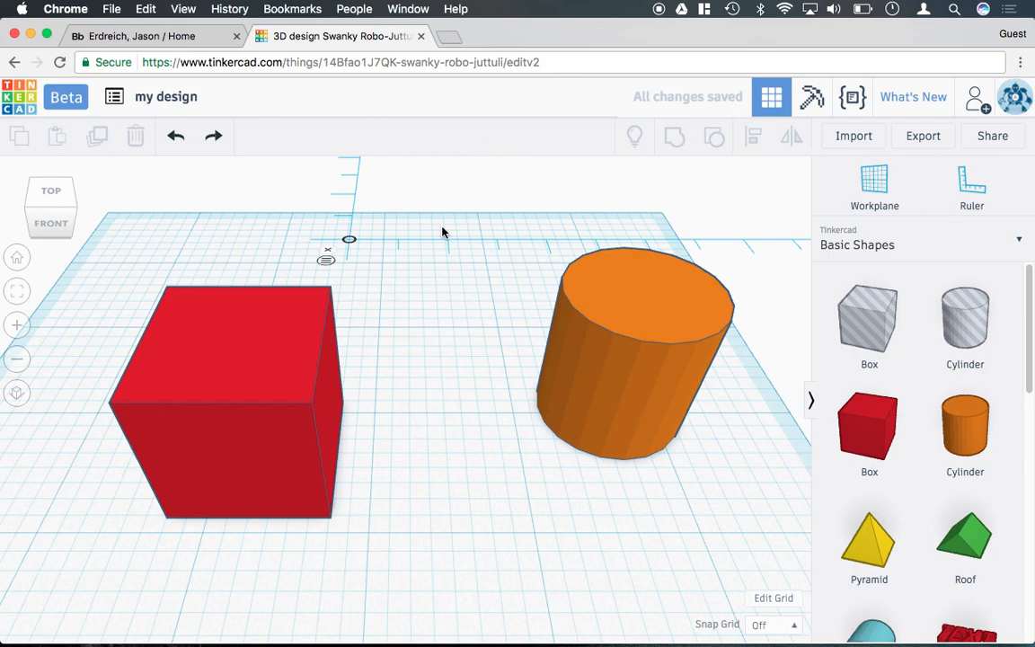
Step: Resize the red box to height 3 using the ruler's dimension field
left_click(224, 399)
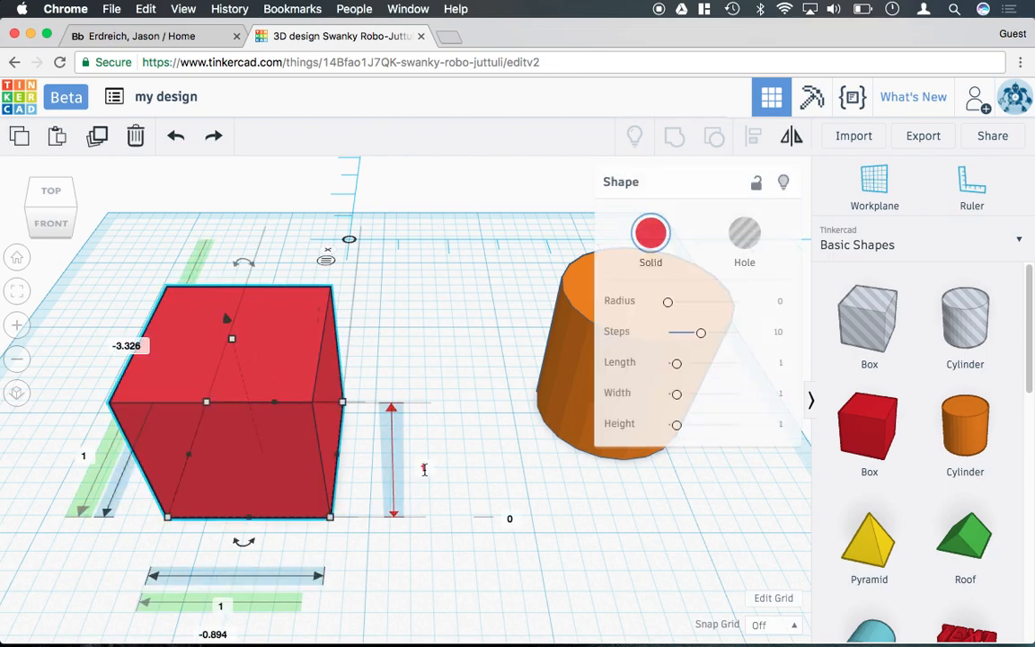
left_click(971, 183)
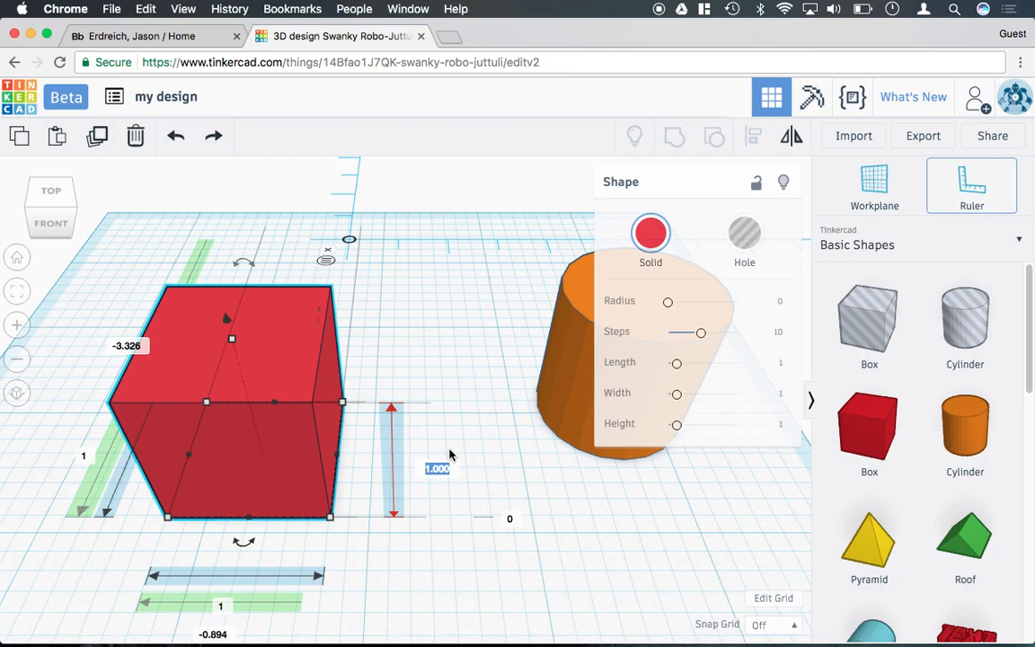
type("3")
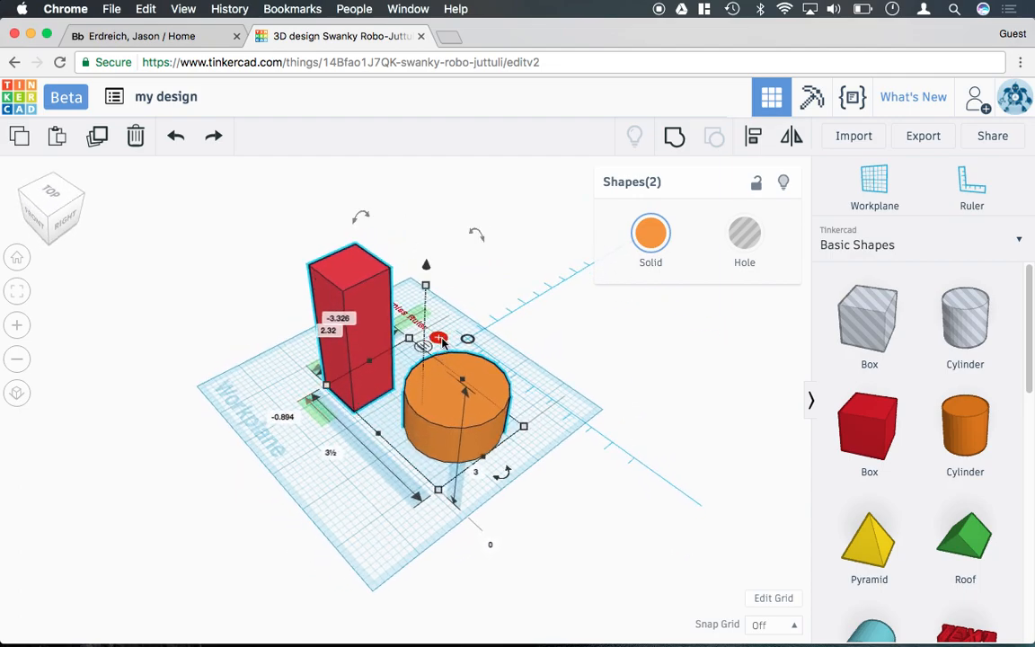
Step: Clear the selection, then reselect the tall red block on the workplane
left_click(507, 351)
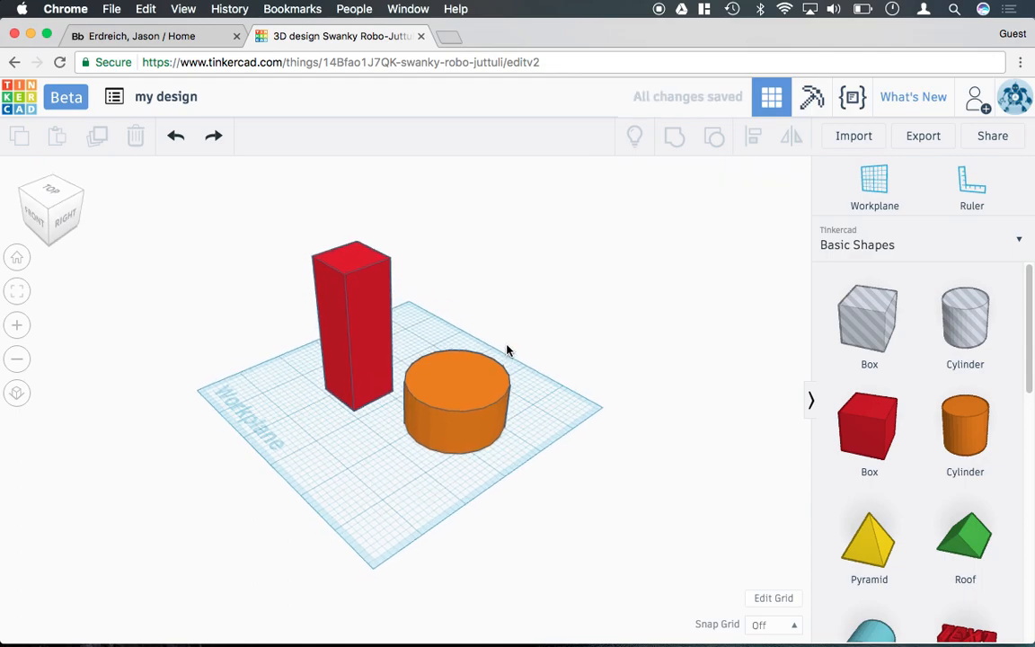
left_click(350, 323)
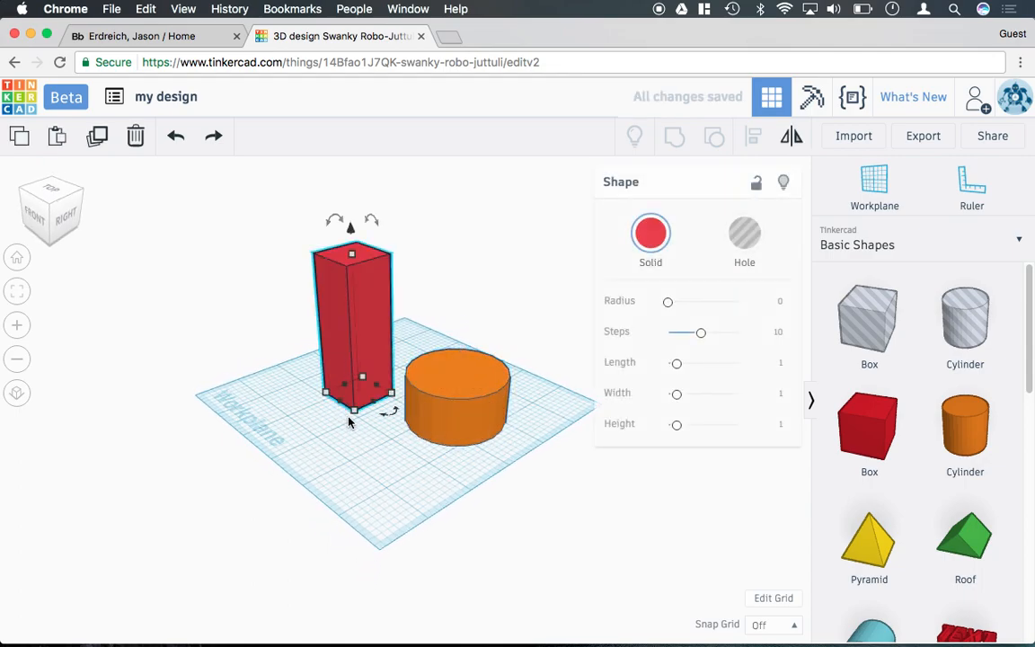